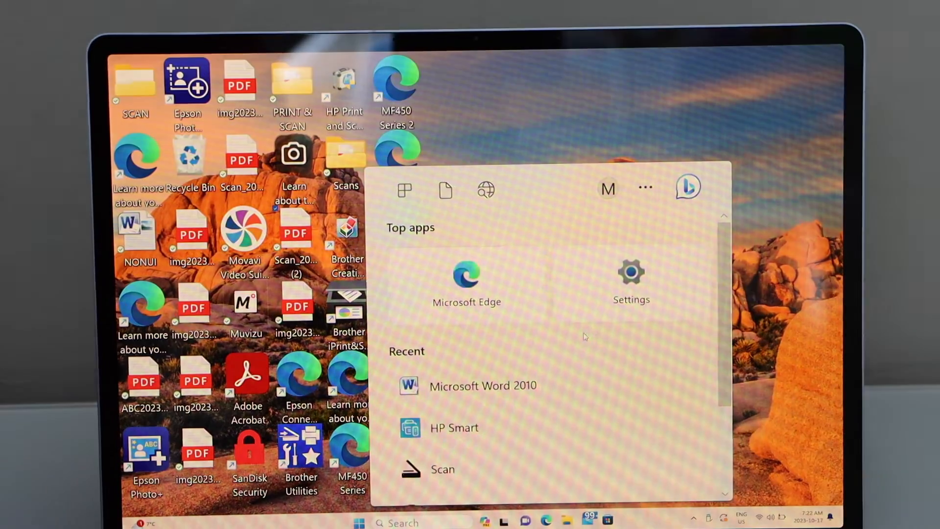
- Launch Windows Settings and go to the Printers & scanners page
{"action": "left_click", "coordinate": [630, 273]}
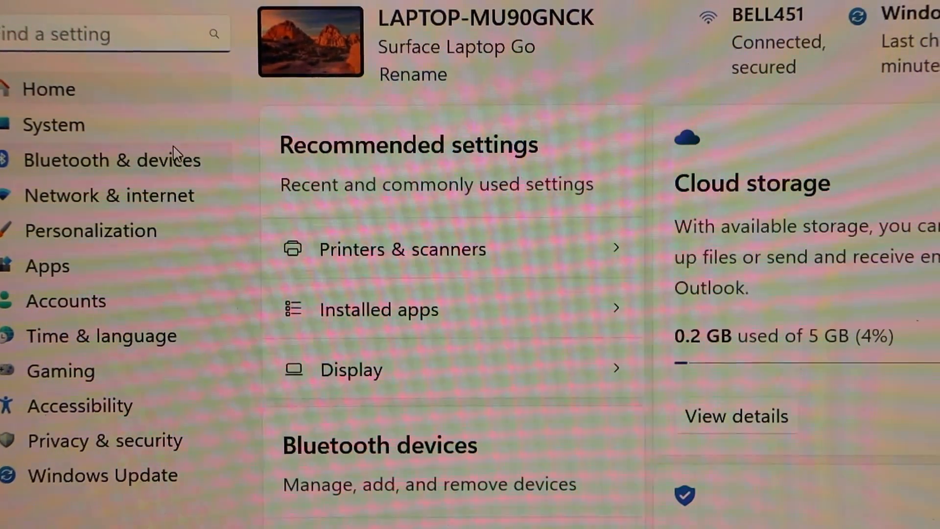
{"action": "left_click", "coordinate": [111, 160]}
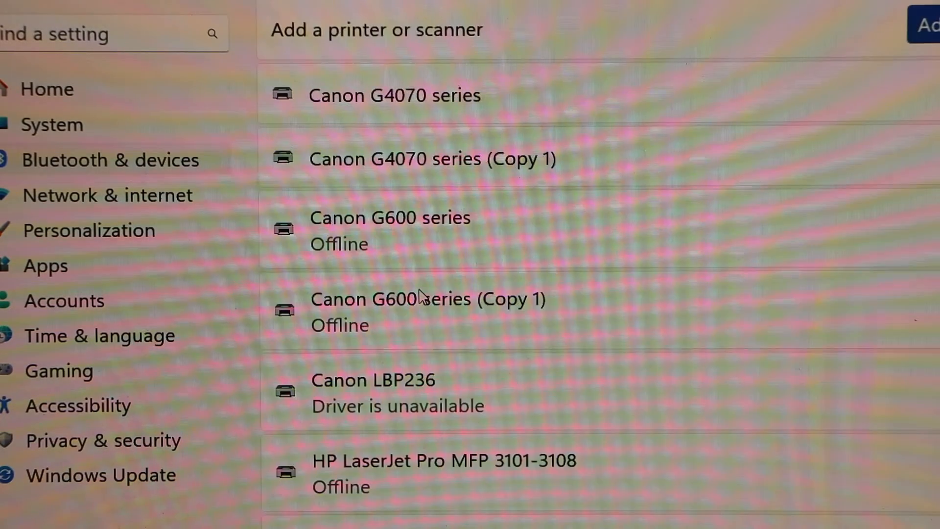
{"action": "mouse_move", "coordinate": [656, 161]}
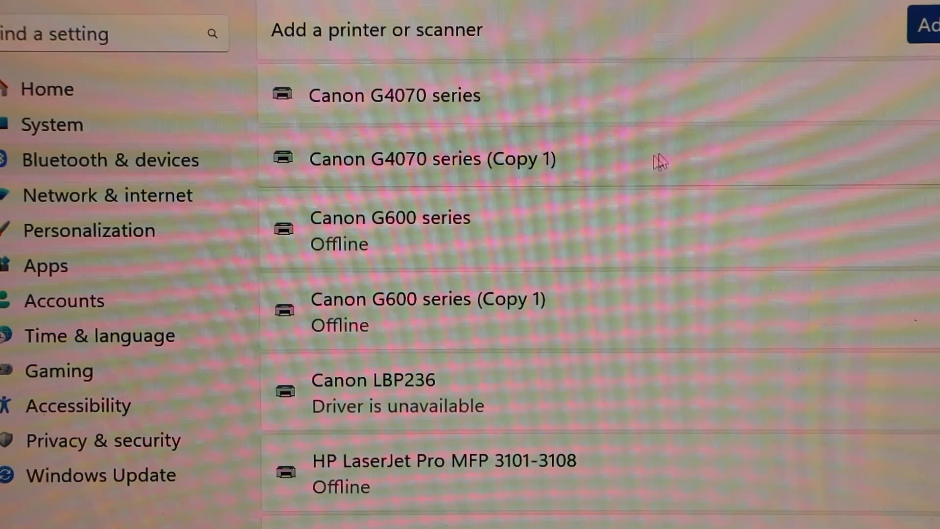
{"action": "mouse_move", "coordinate": [372, 115]}
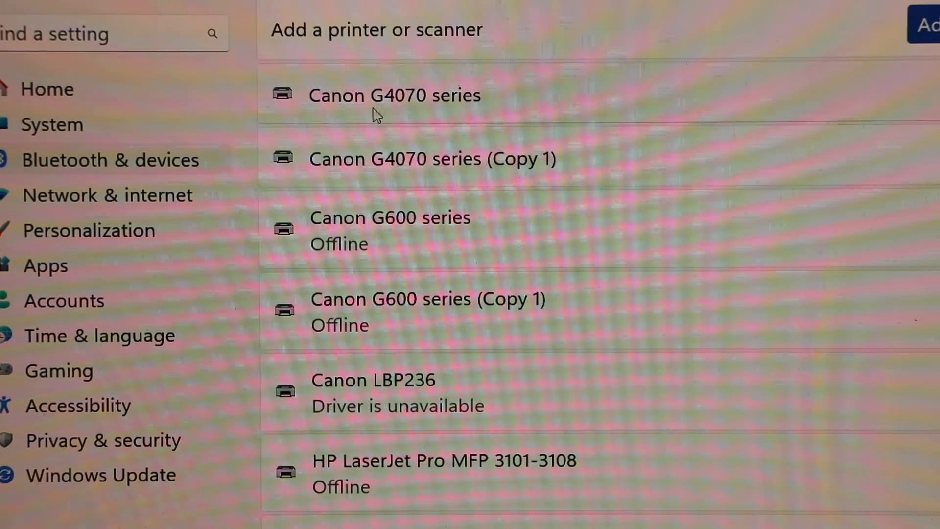
- Select the Canon G4070 series device, show its Scanner settings, and launch the Scan app
{"action": "left_click", "coordinate": [431, 159]}
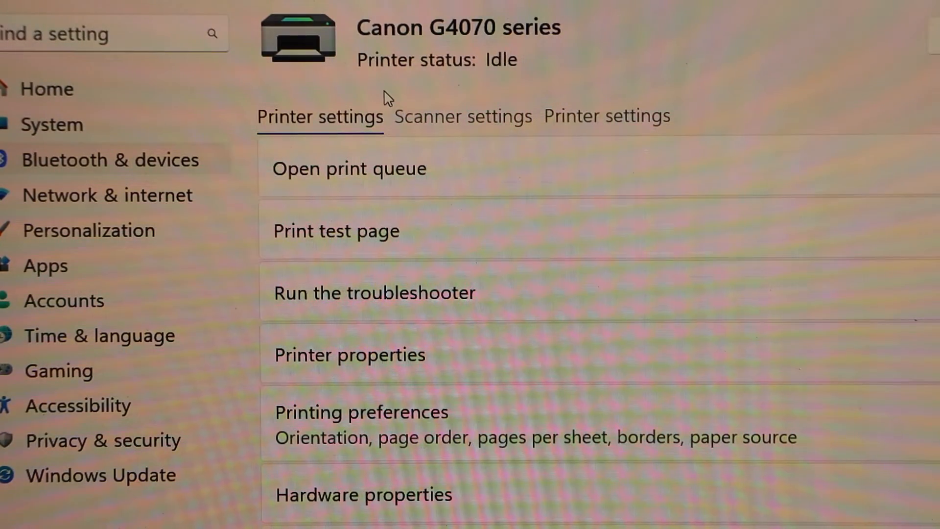
{"action": "left_click", "coordinate": [336, 229]}
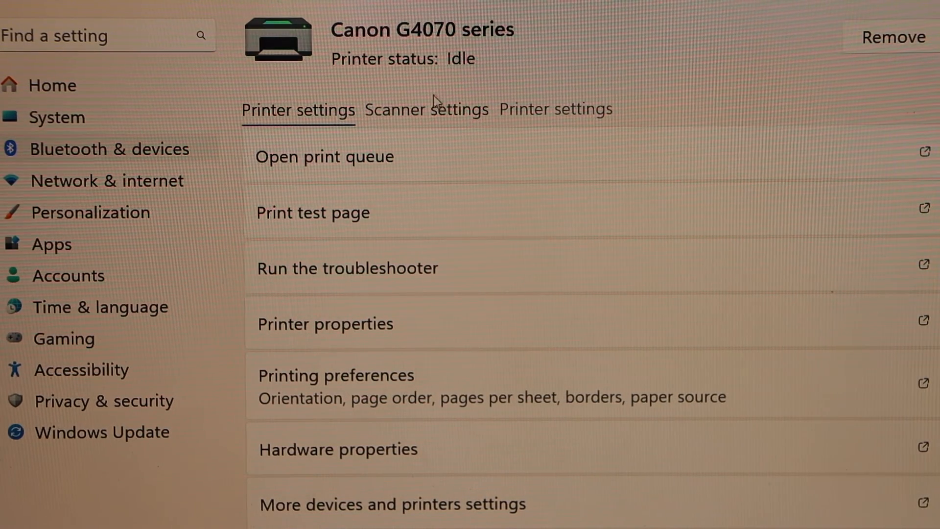
{"action": "left_click", "coordinate": [426, 110]}
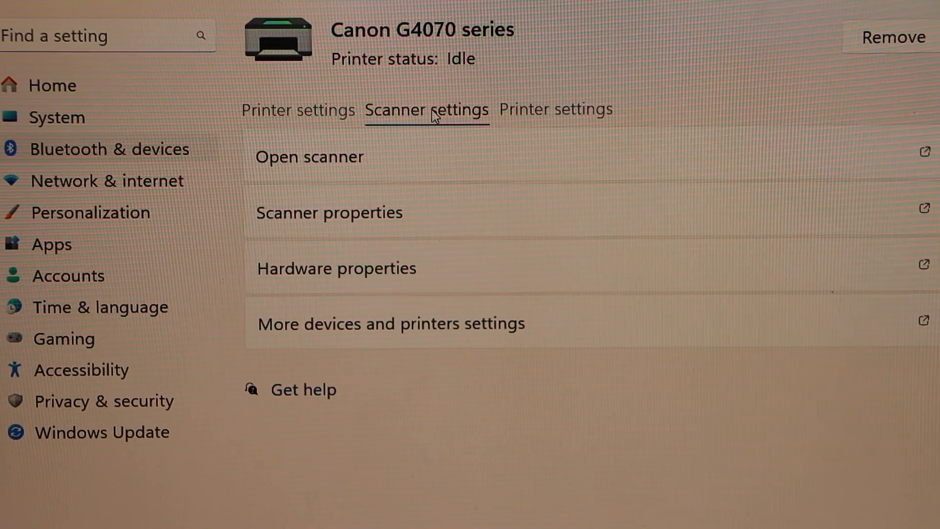
{"action": "left_click", "coordinate": [309, 156]}
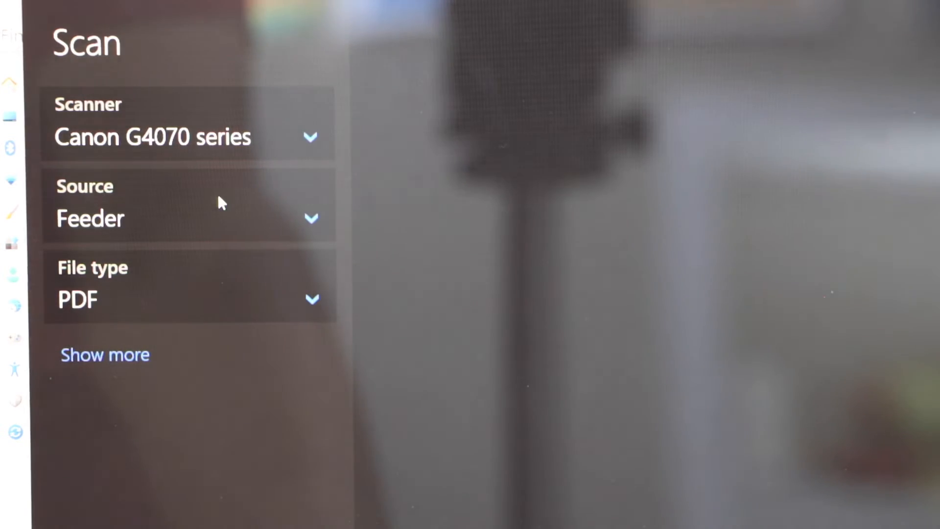
{"action": "mouse_move", "coordinate": [294, 393]}
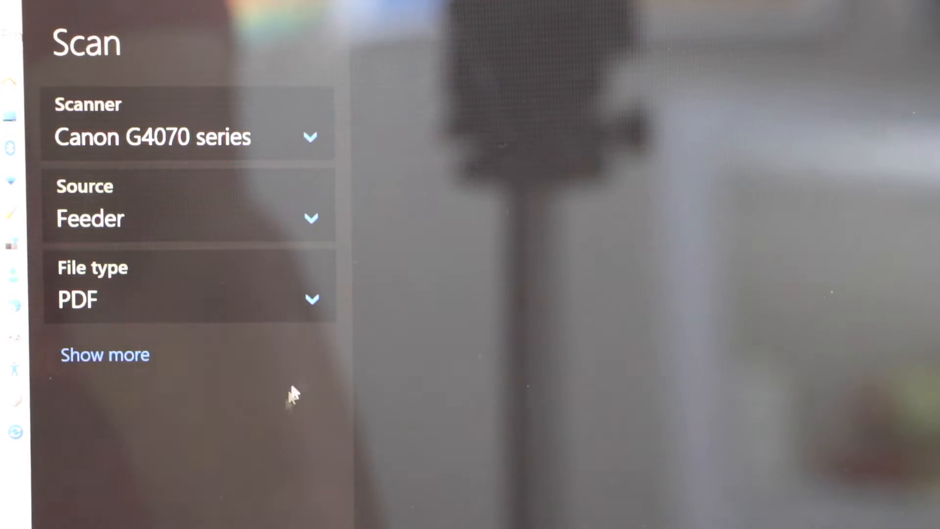